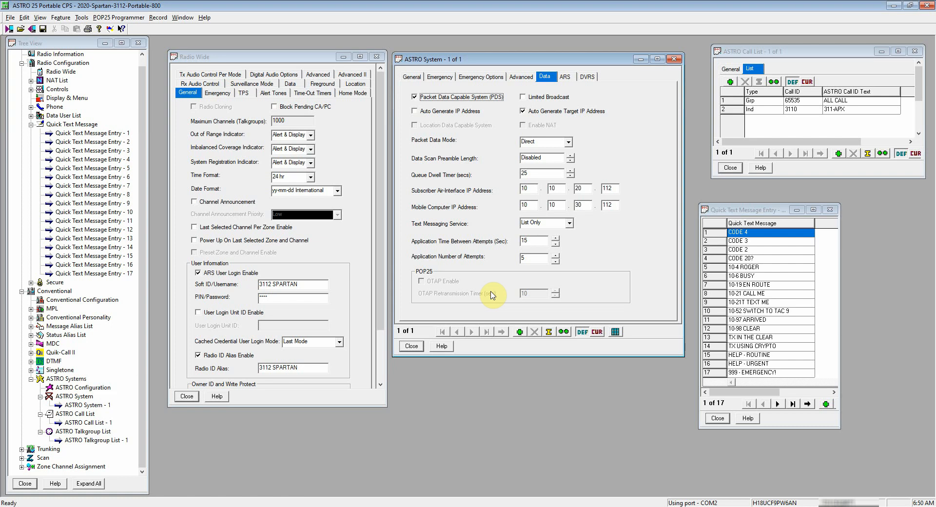
pyautogui.moveTo(143, 101)
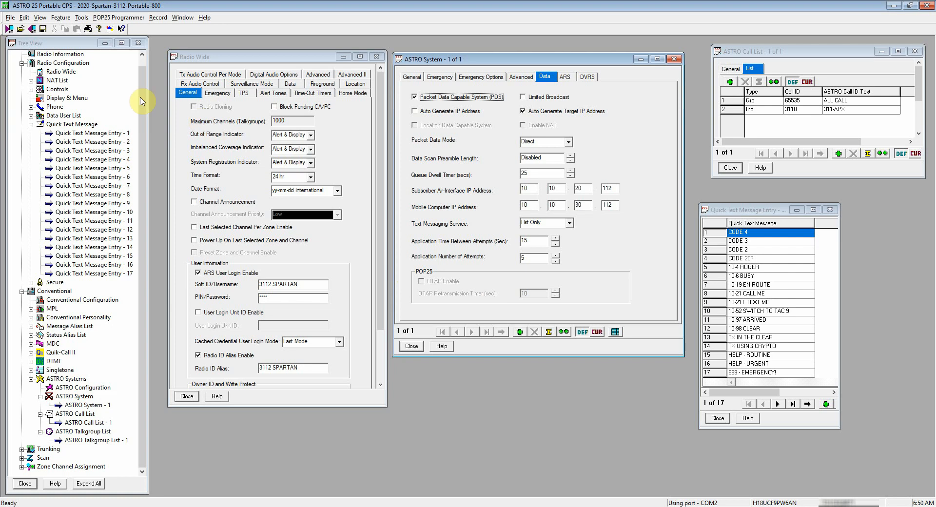
# Step: Show the Radio Wide data settings and review the Subscriber and Mobile Computer IP Address fields
pyautogui.click(188, 93)
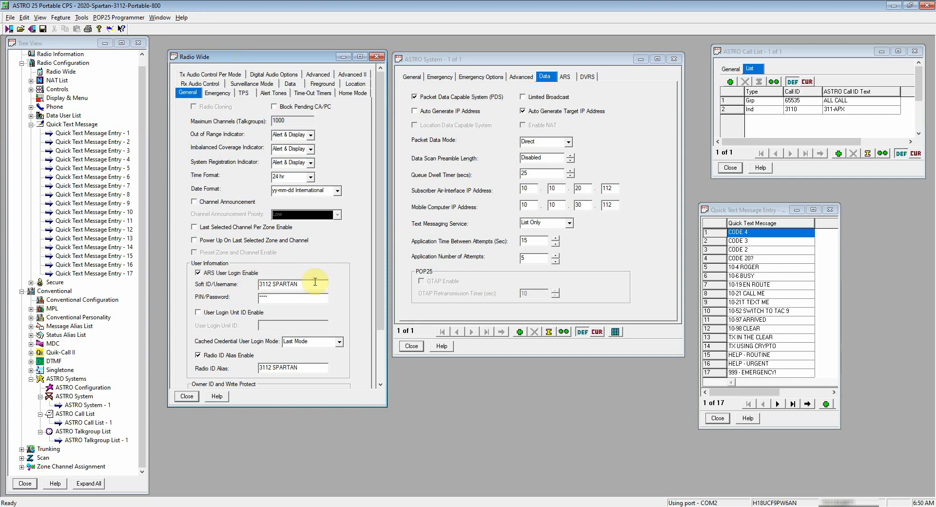
pyautogui.moveTo(312, 296)
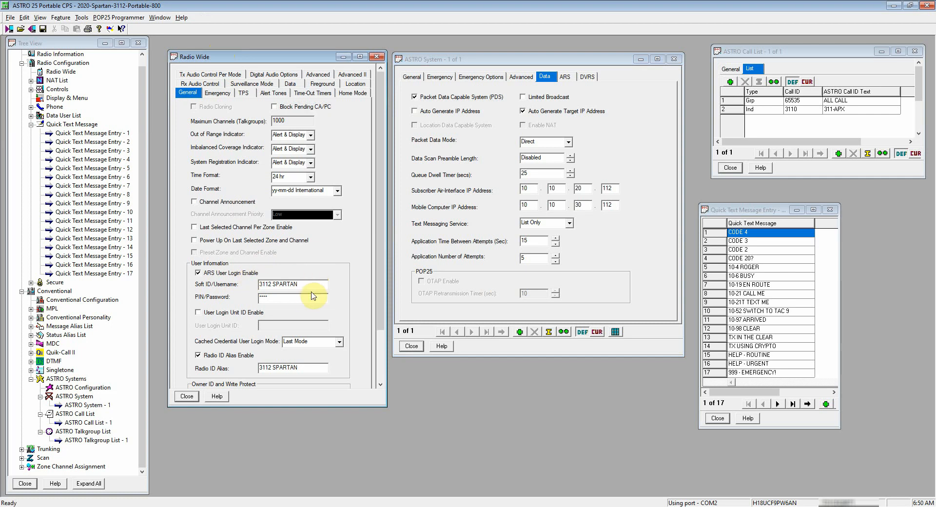
pyautogui.moveTo(310, 298)
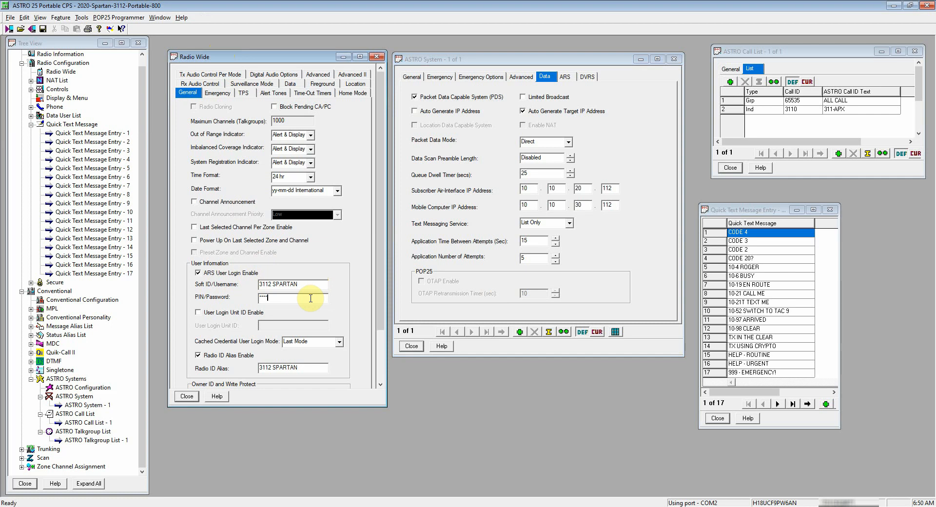
pyautogui.moveTo(293, 82)
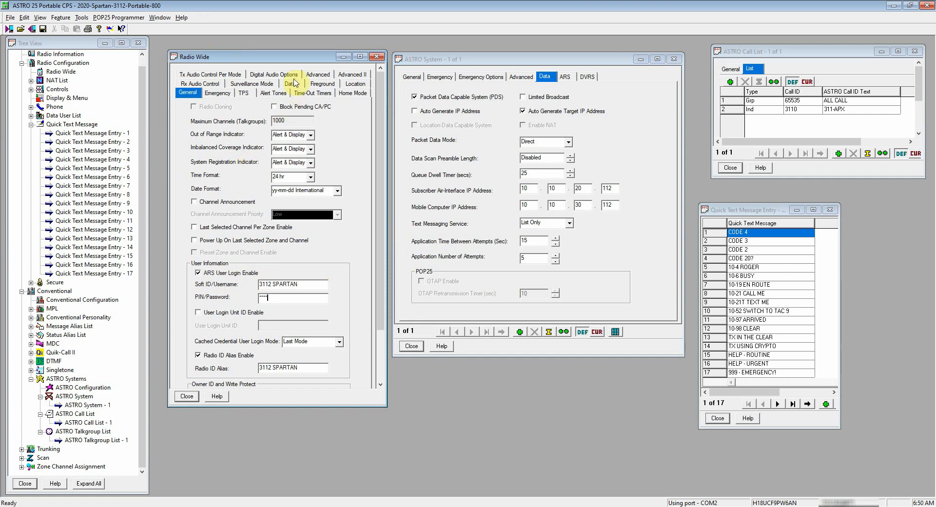
pyautogui.click(292, 93)
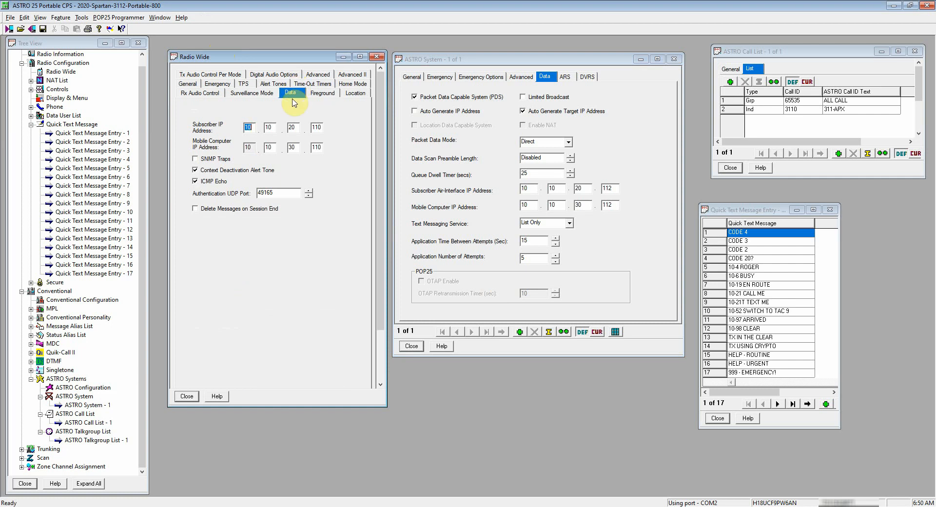
pyautogui.click(315, 126)
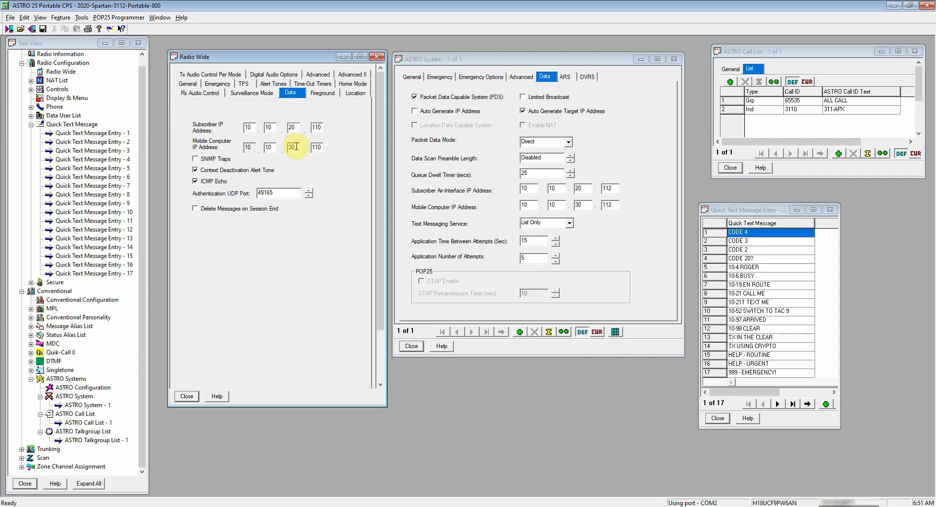
pyautogui.moveTo(331, 137)
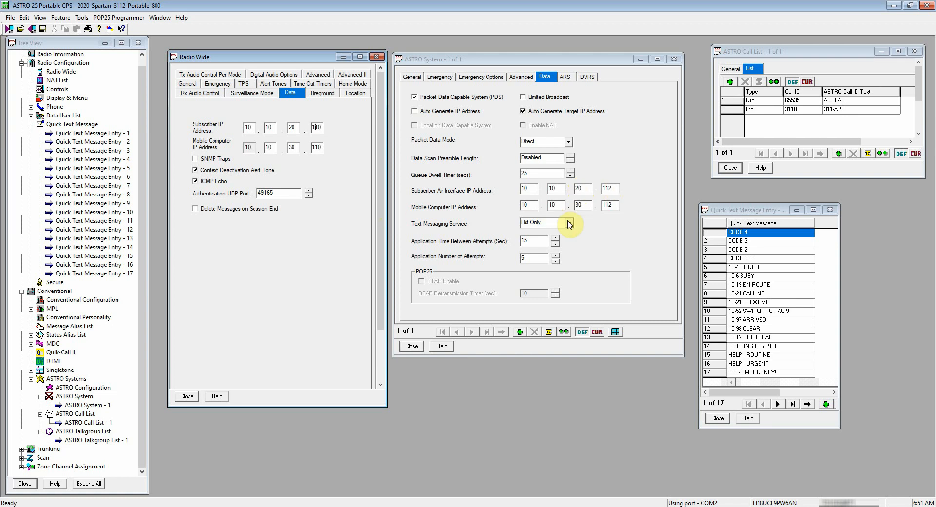
pyautogui.moveTo(305, 149)
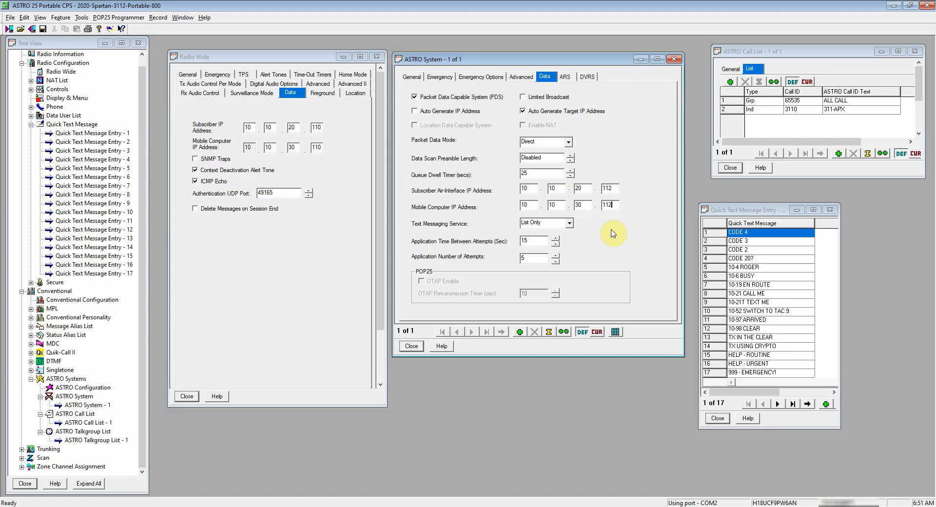
pyautogui.click(609, 188)
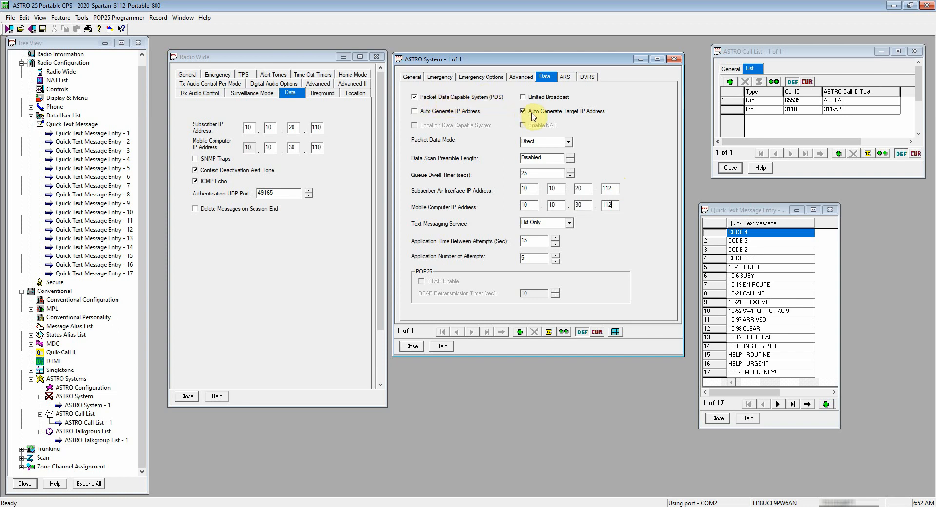
pyautogui.moveTo(611, 117)
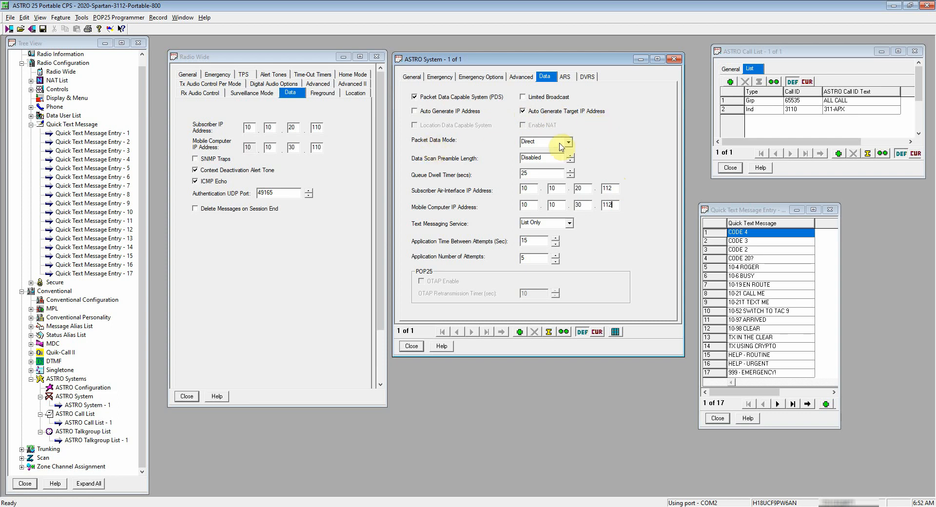
pyautogui.click(566, 141)
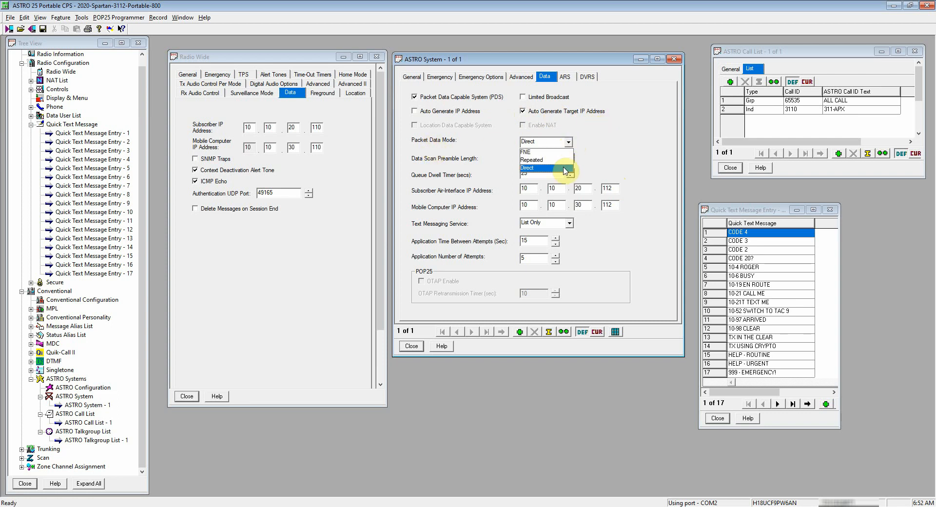
pyautogui.moveTo(546, 152)
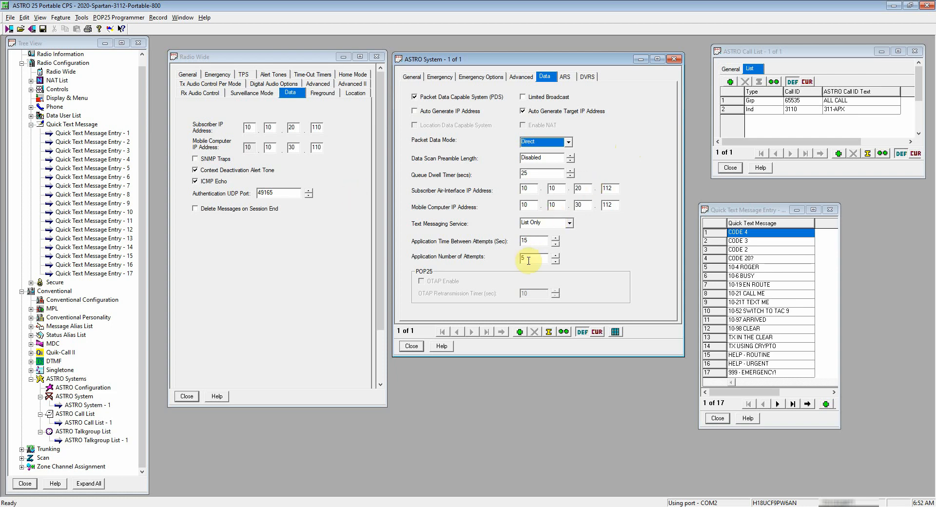
pyautogui.moveTo(416, 229)
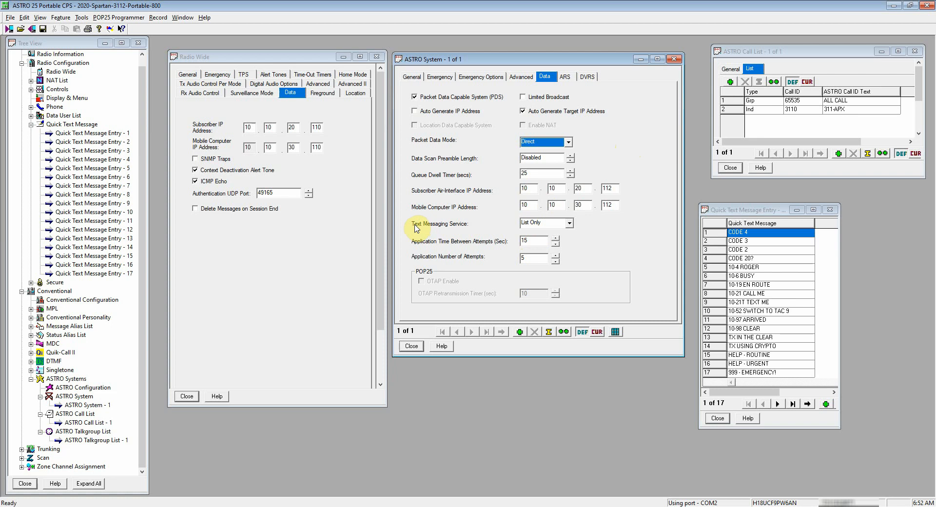
pyautogui.moveTo(510, 226)
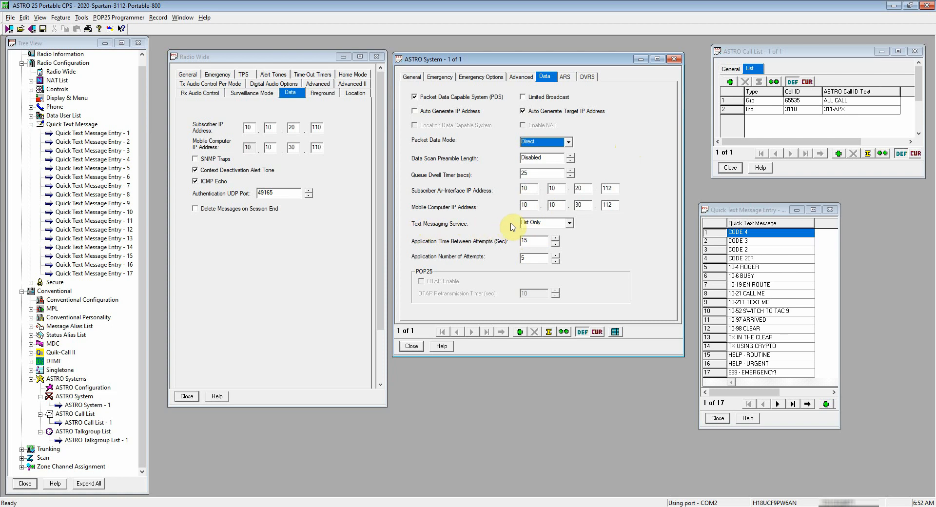
pyautogui.click(568, 222)
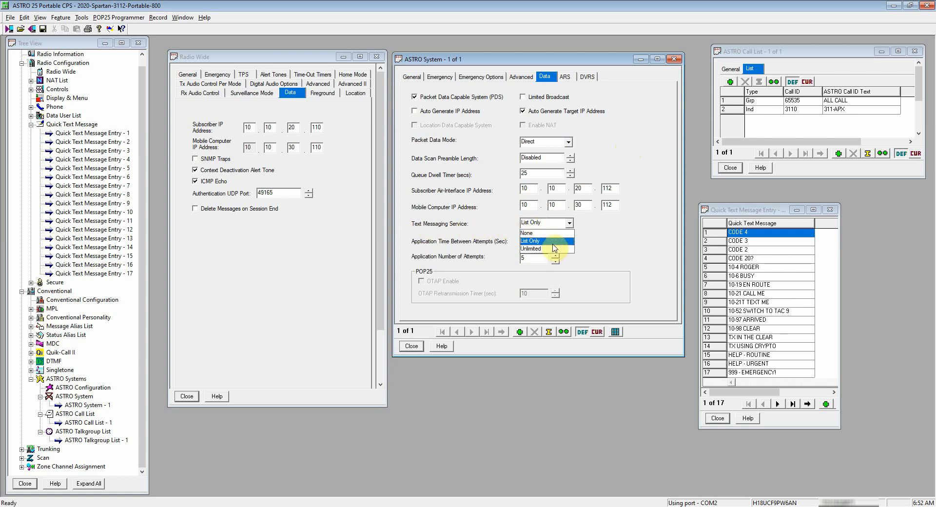
pyautogui.click(530, 241)
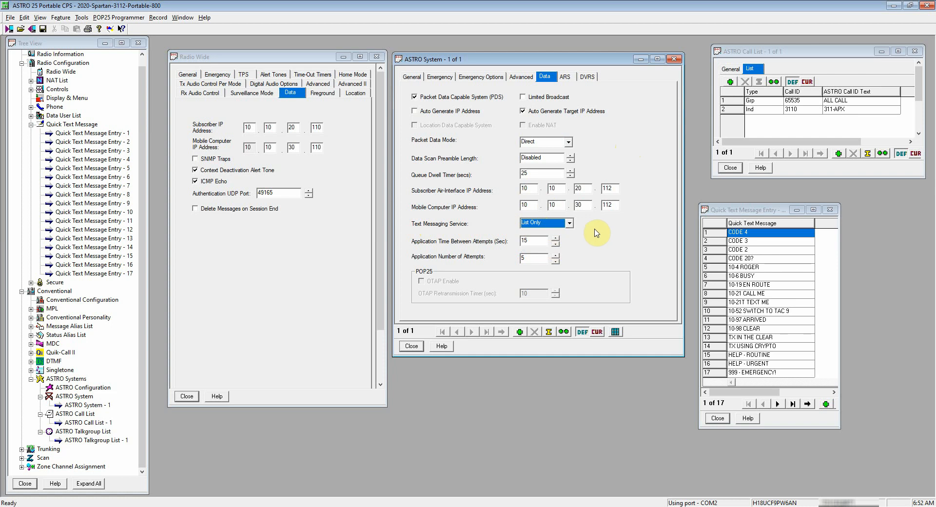
pyautogui.click(567, 222)
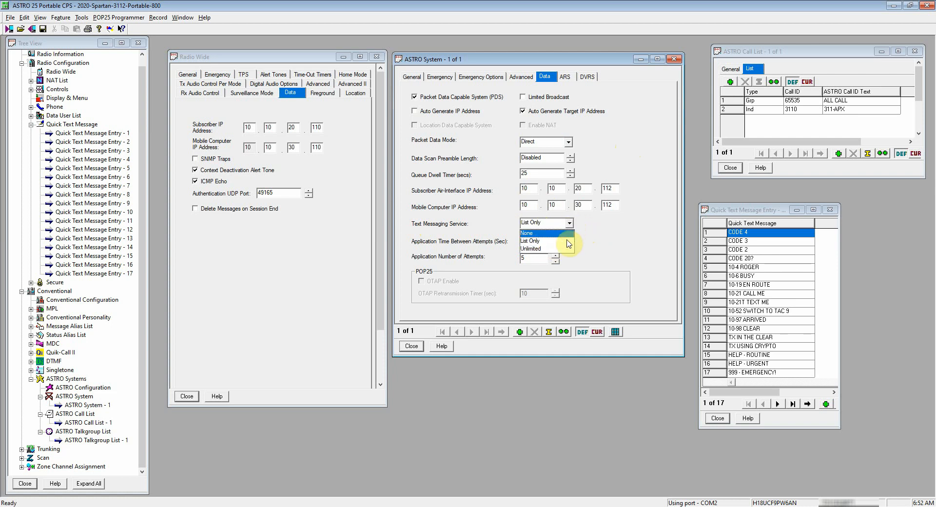
pyautogui.click(541, 248)
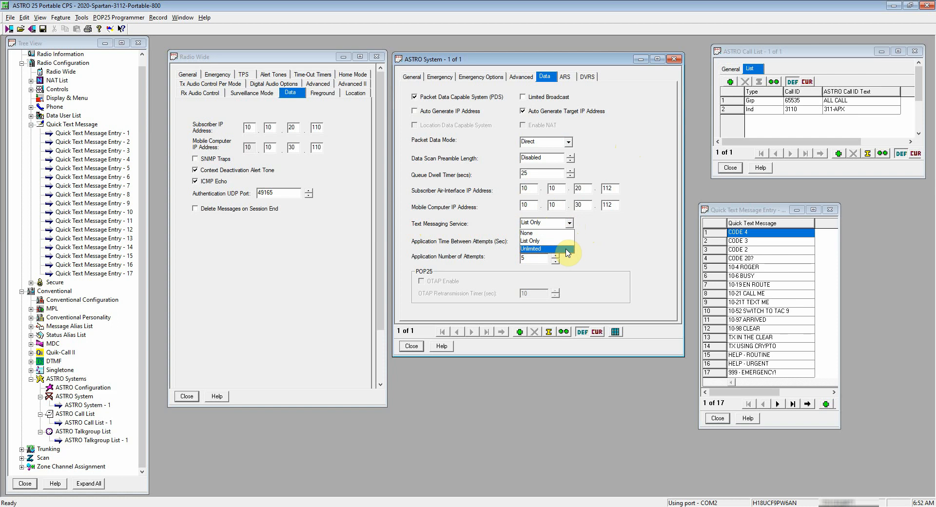
pyautogui.moveTo(540, 241)
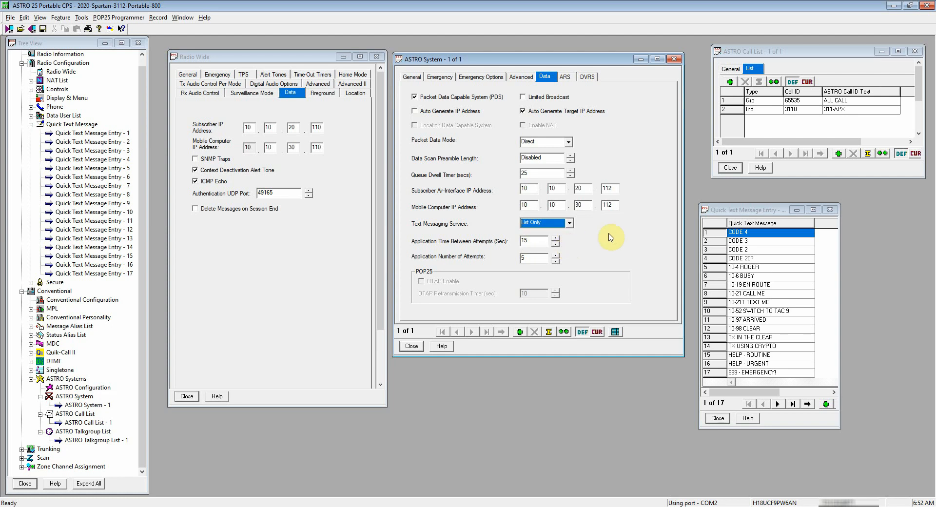
pyautogui.moveTo(555, 113)
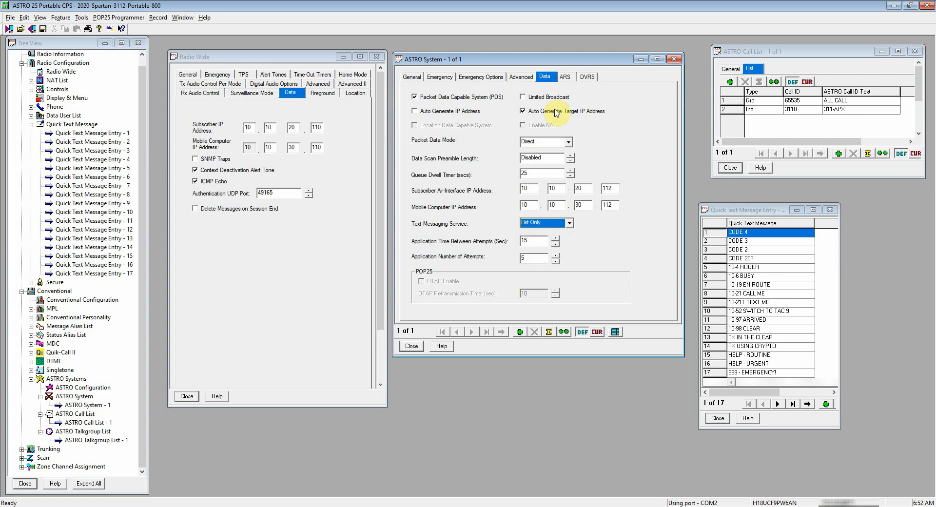
# Step: Show the ASTRO System ARS settings, keeping ARS Mode set to Non-Server
pyautogui.click(564, 76)
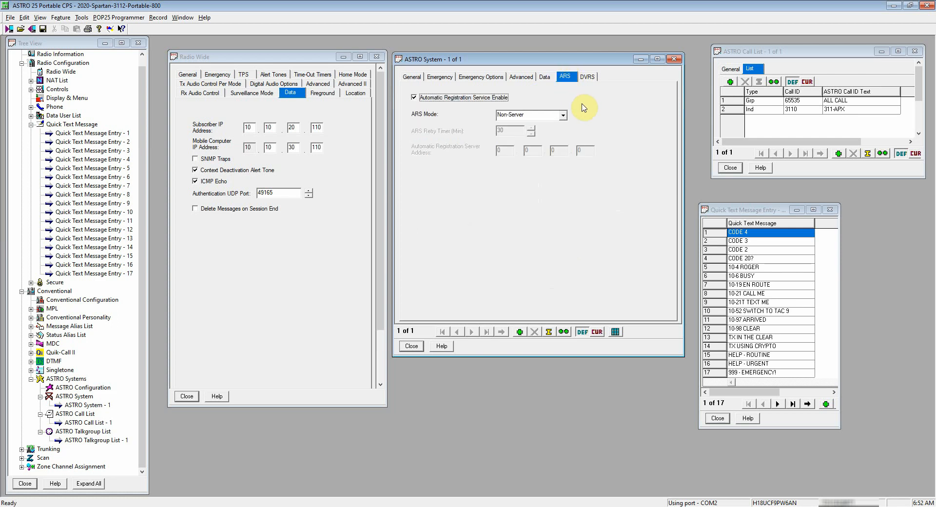
pyautogui.moveTo(444, 102)
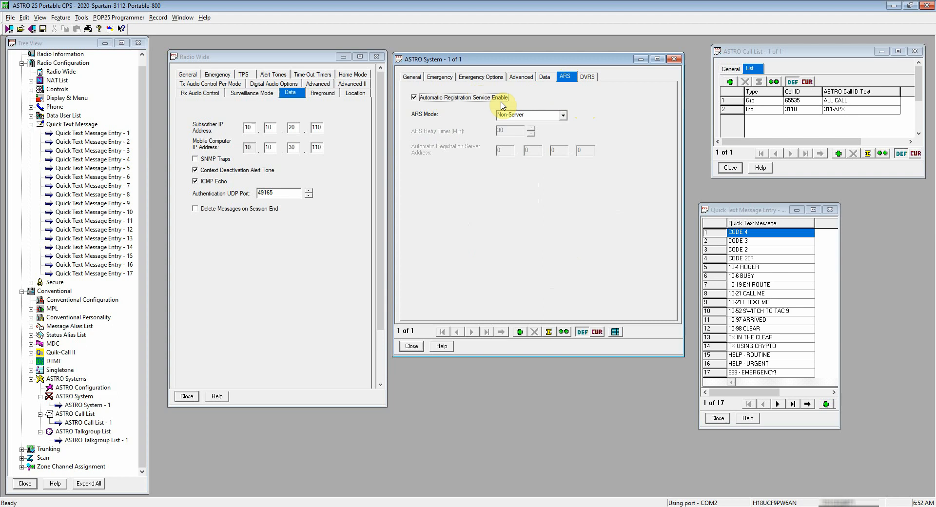
pyautogui.click(565, 115)
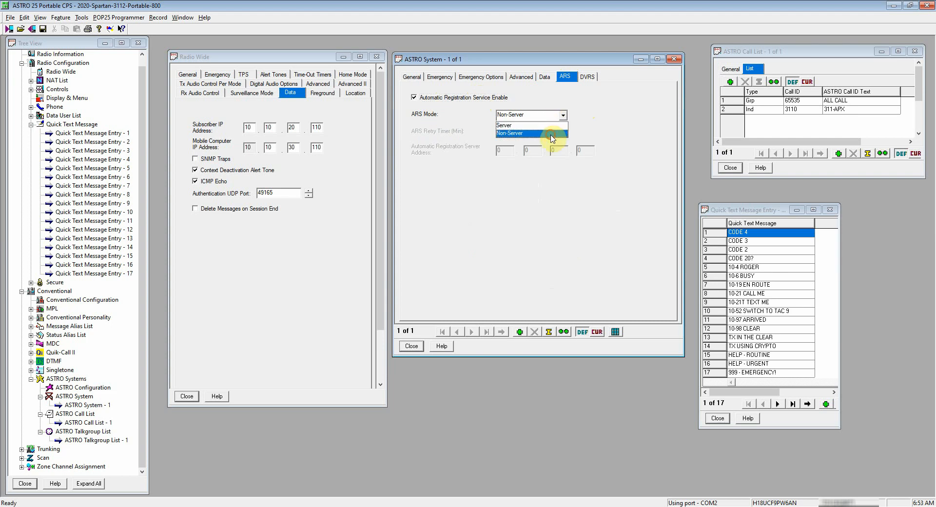
pyautogui.click(510, 133)
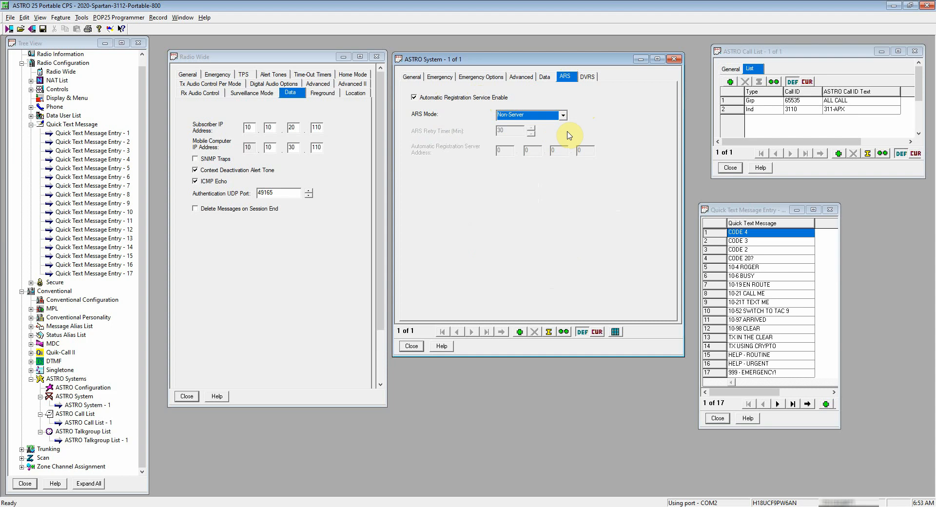
pyautogui.moveTo(542, 253)
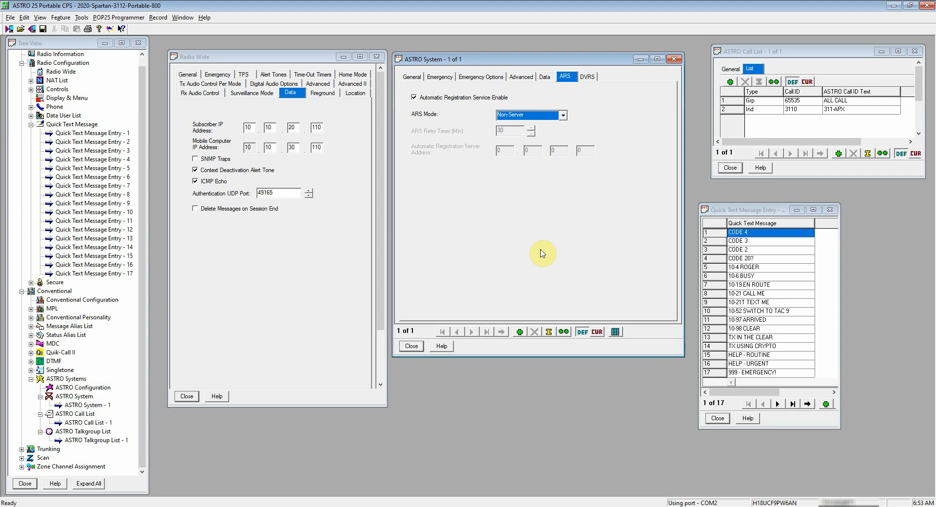
# Step: Return to the ASTRO System data settings with Text Messaging Service left on List Only
pyautogui.click(544, 76)
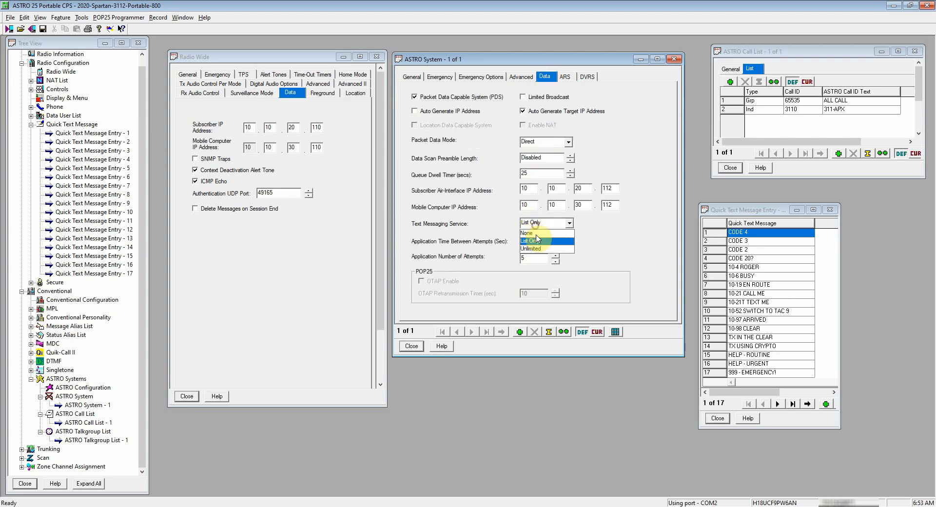
pyautogui.moveTo(540, 248)
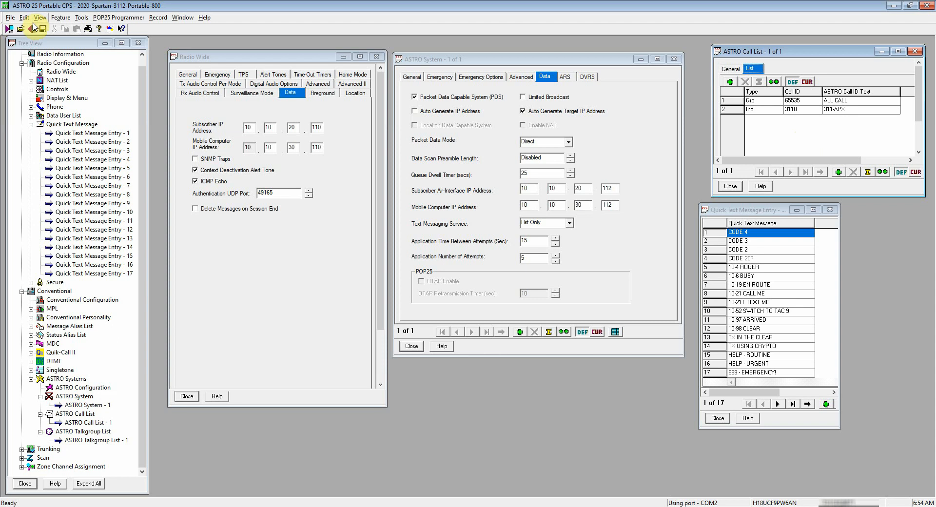
pyautogui.moveTo(31, 29)
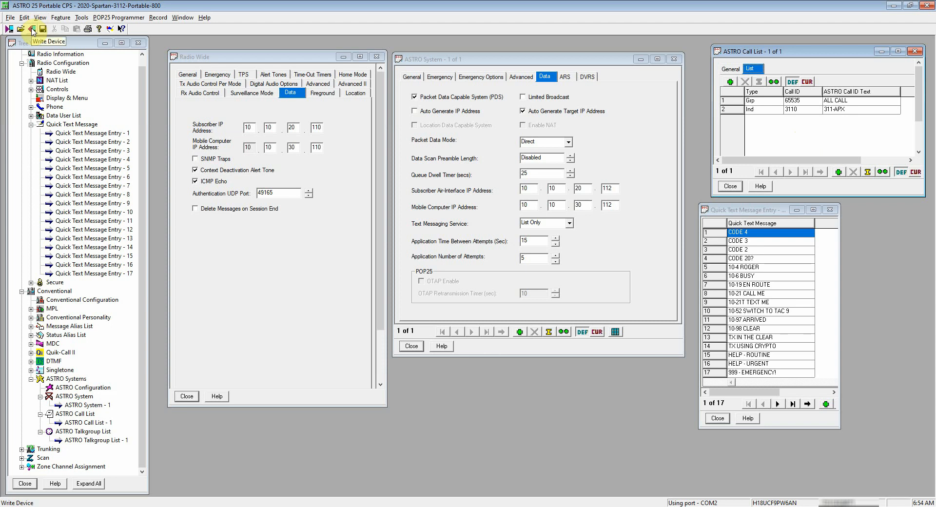
pyautogui.moveTo(38, 32)
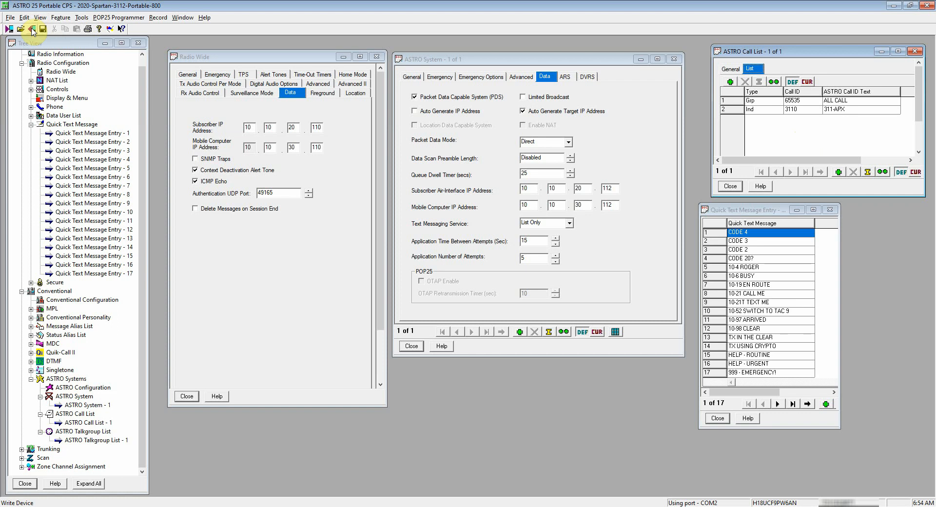